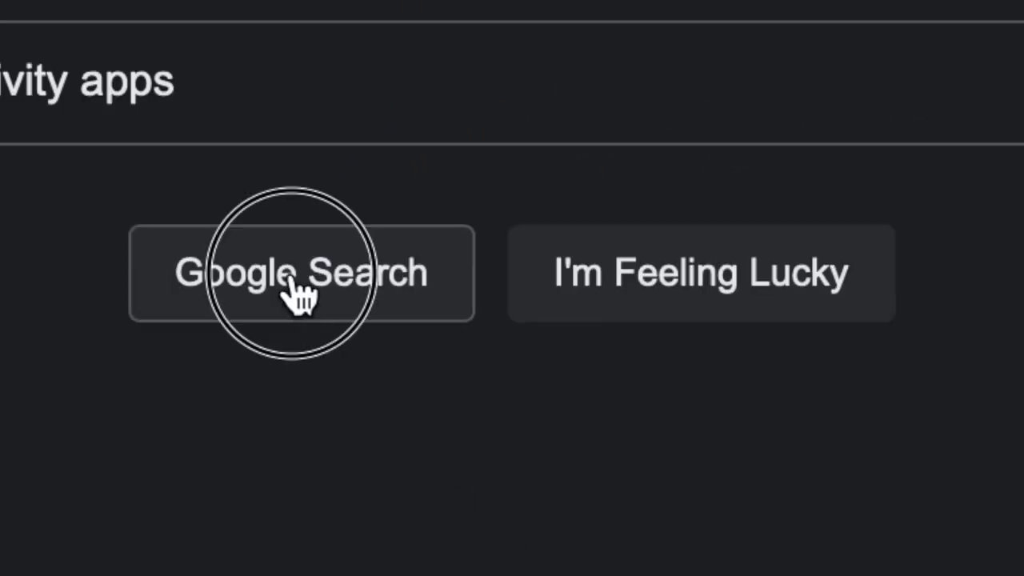
Submit the Google search for student productivity apps in Chrome.
click(302, 272)
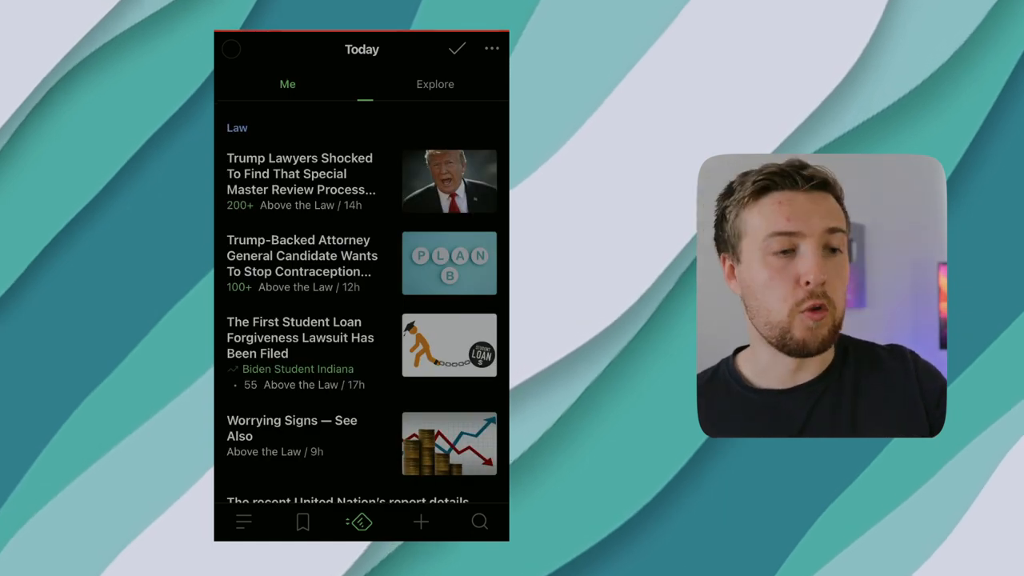
Go through Feedly's side menu and Create a feed form to reach Add Content.
click(243, 522)
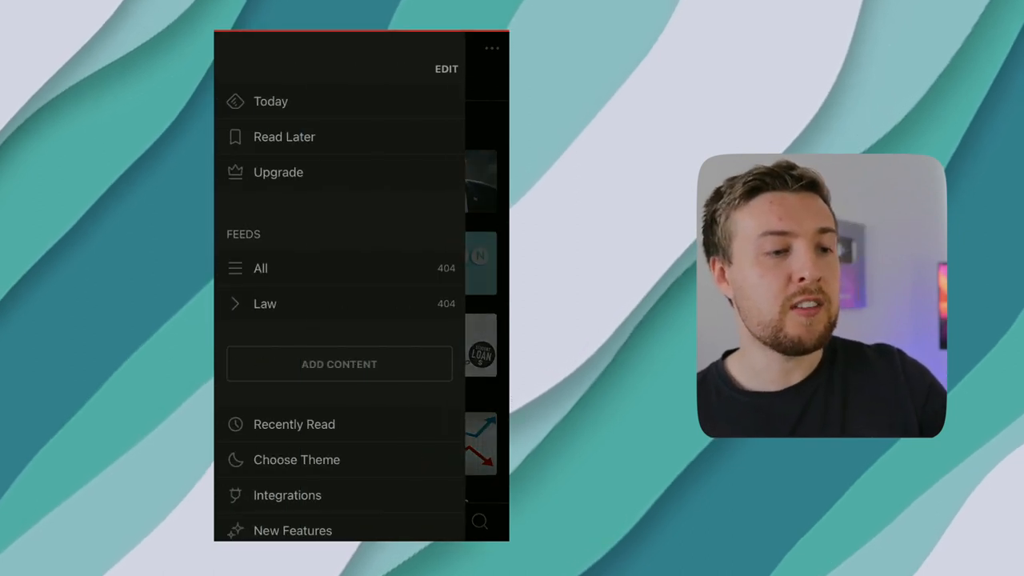
click(339, 363)
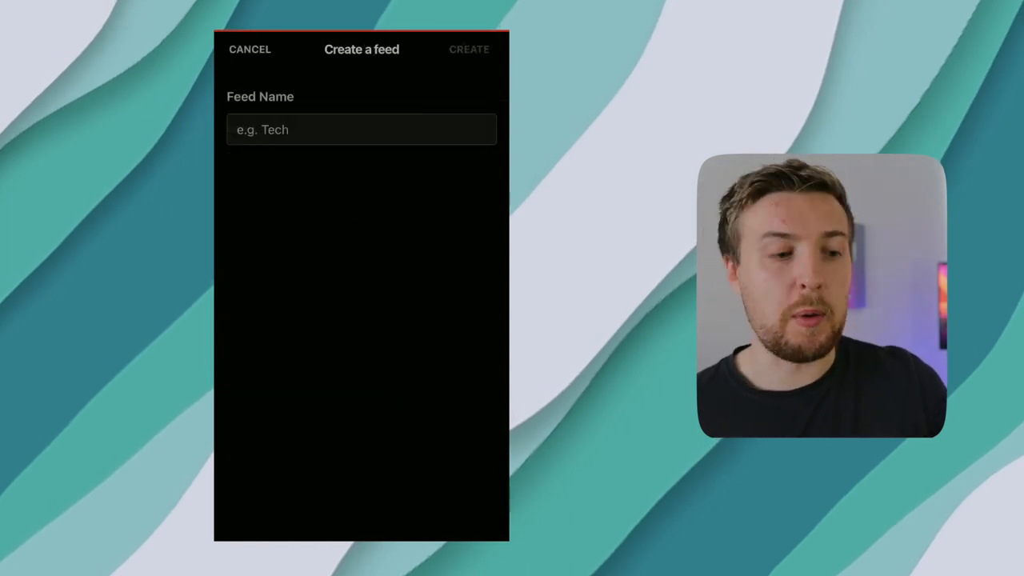
click(249, 49)
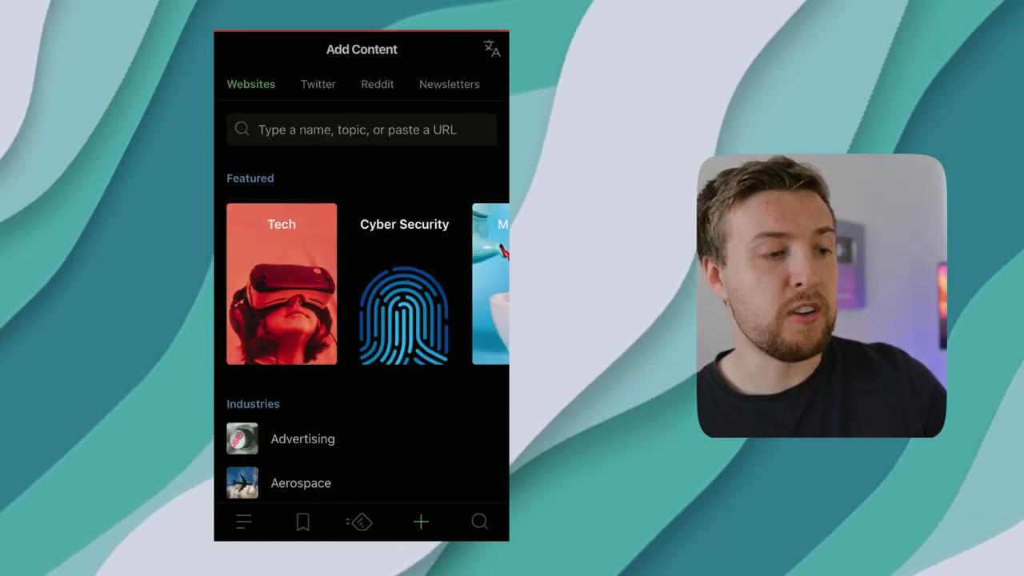
Search Feedly for 'law' and open the Law topic feed.
click(362, 129)
text(law)
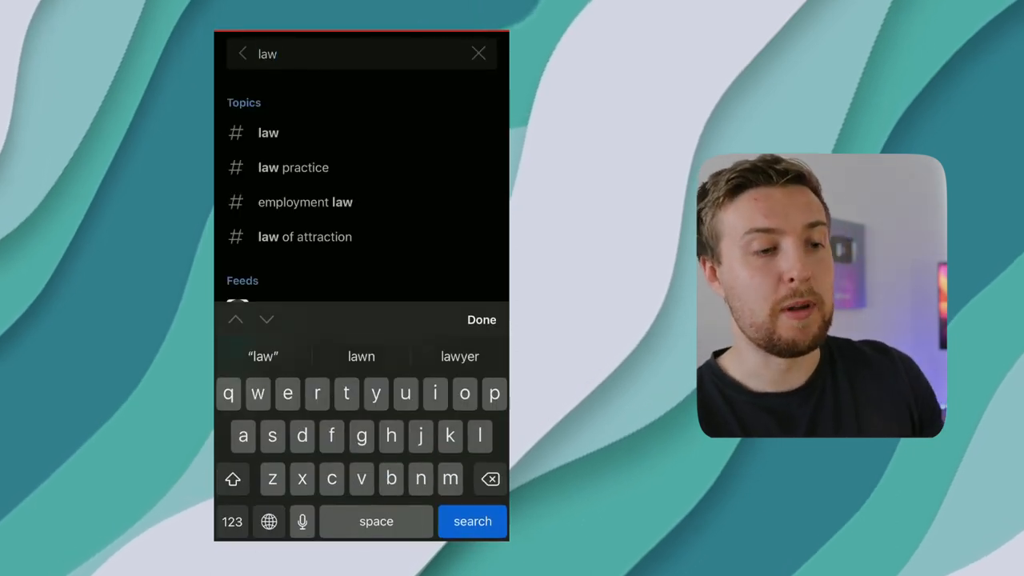
click(268, 133)
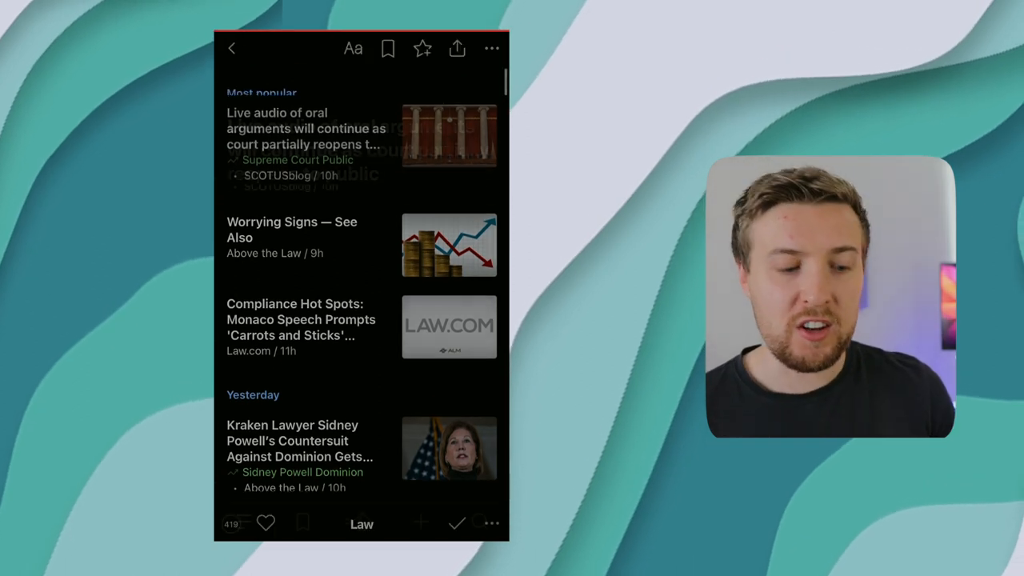
Open the Supreme Court live audio article, save it to Read later, and return to Law.
click(306, 128)
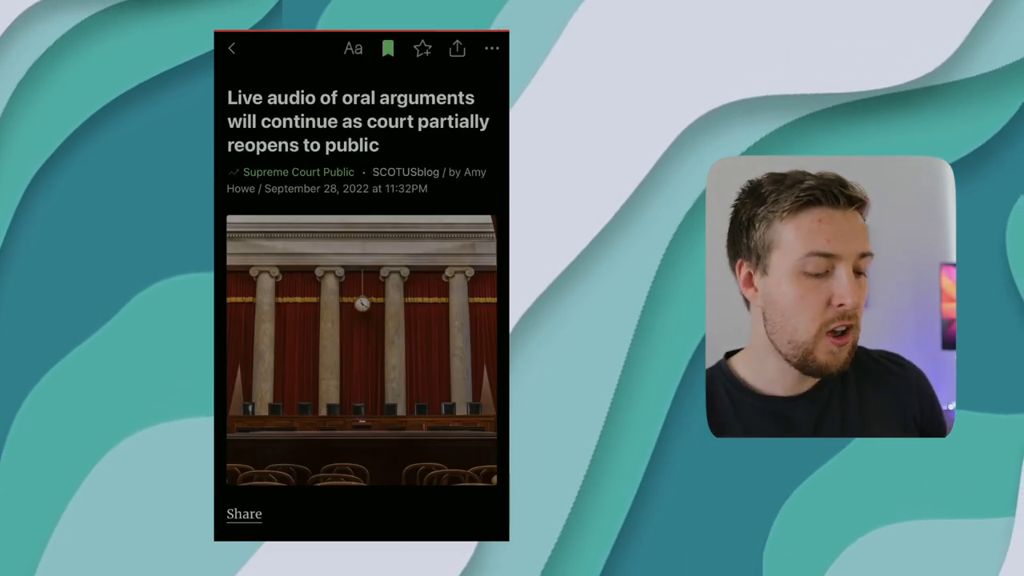
click(388, 48)
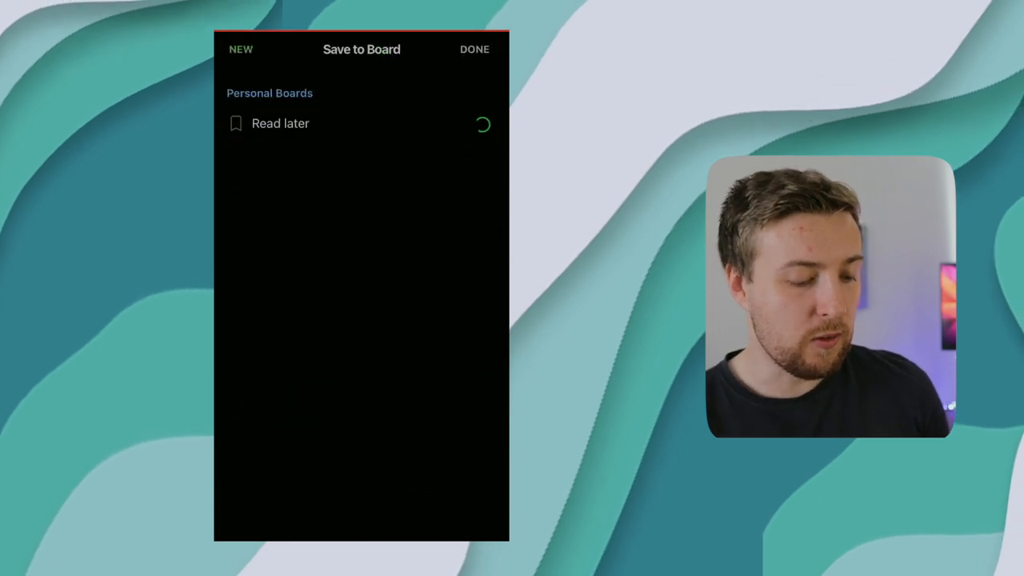
click(474, 49)
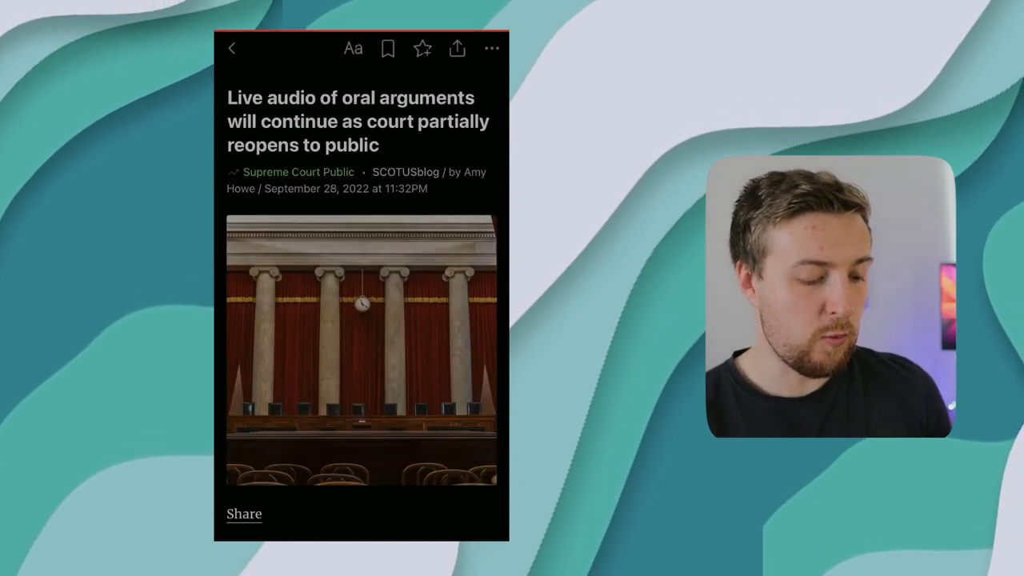
click(232, 48)
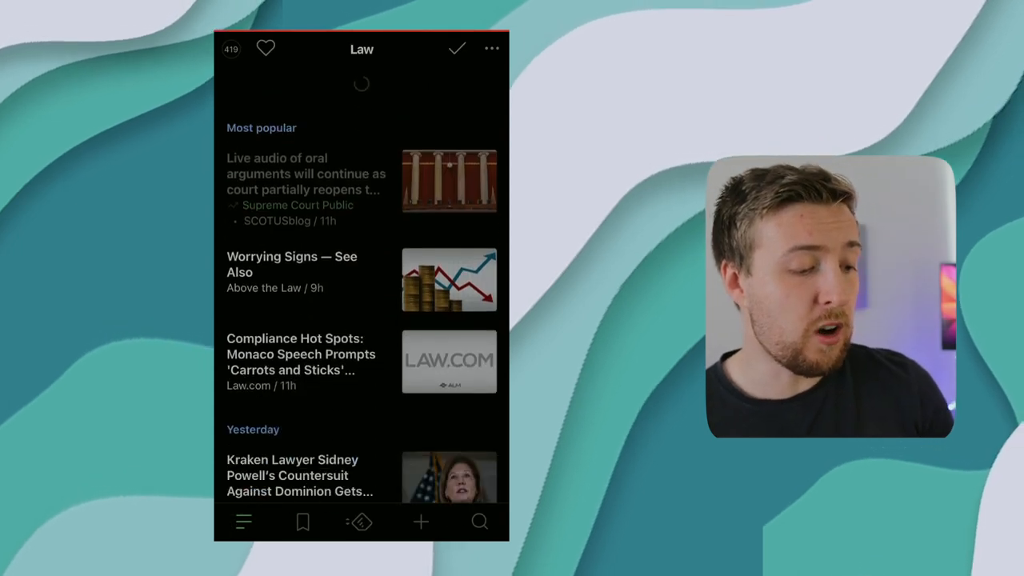
scroll(up, 3)
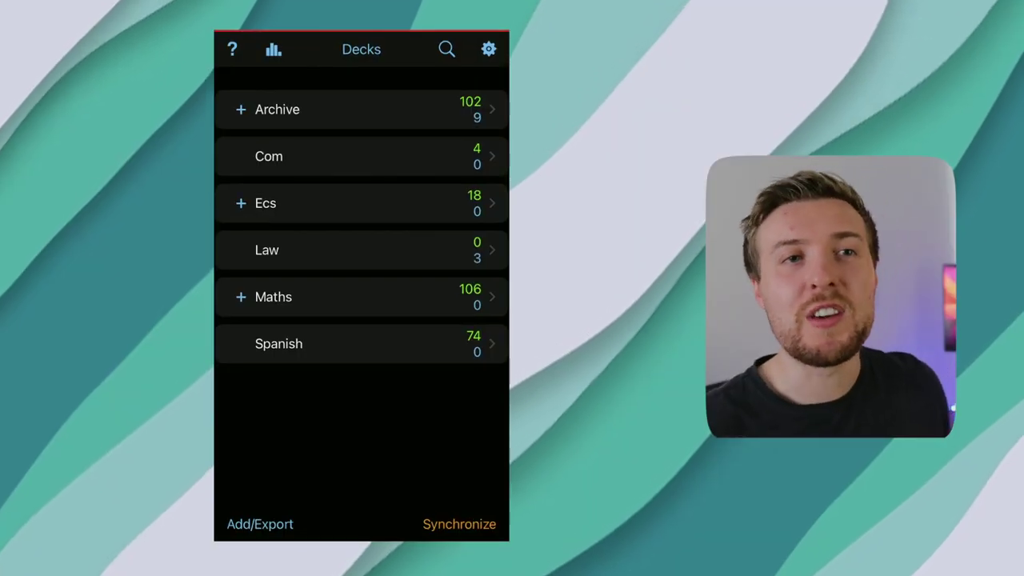
Create an empty AnkiMobile deck named 'law'.
click(259, 524)
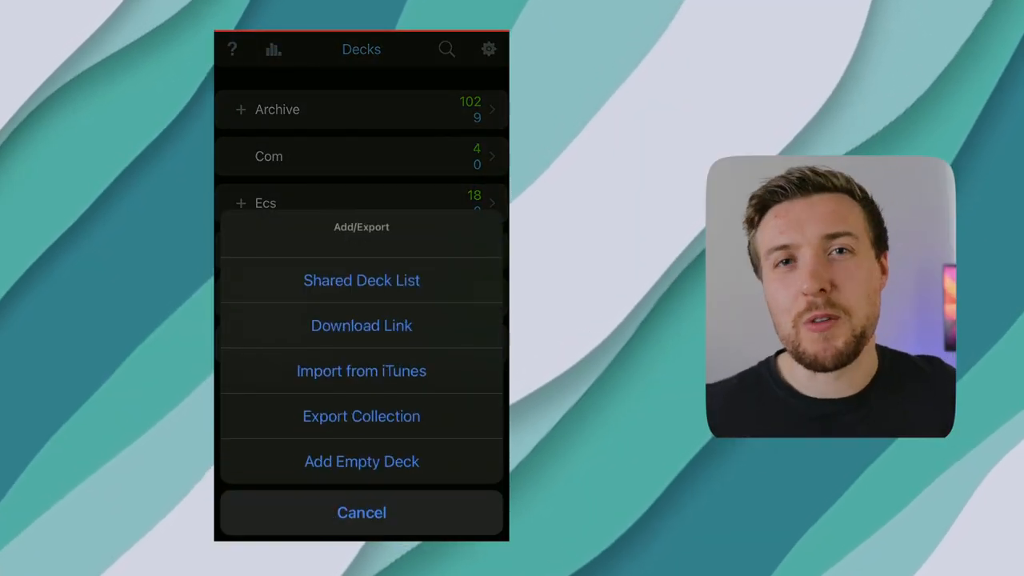
click(360, 461)
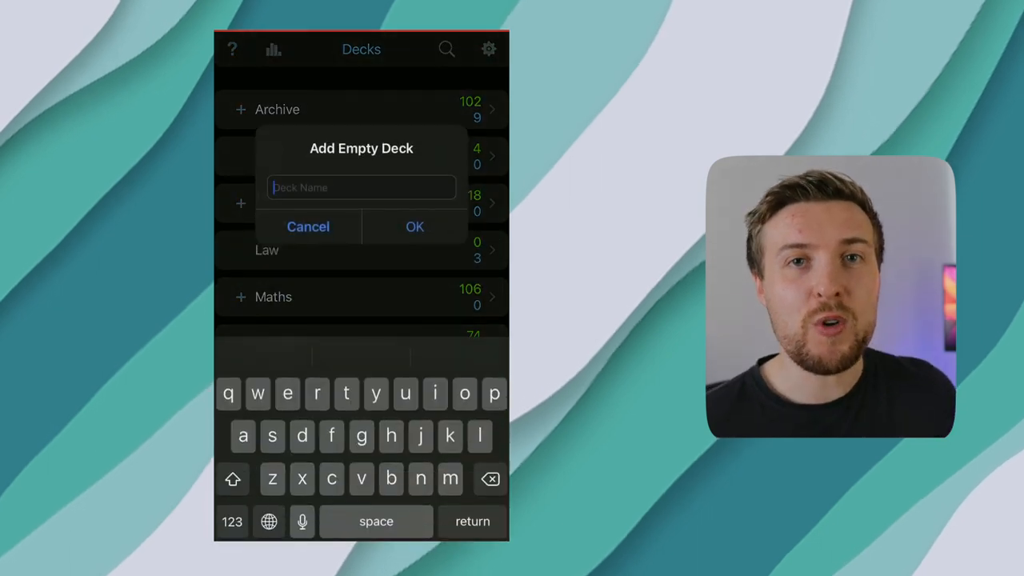
text(law)
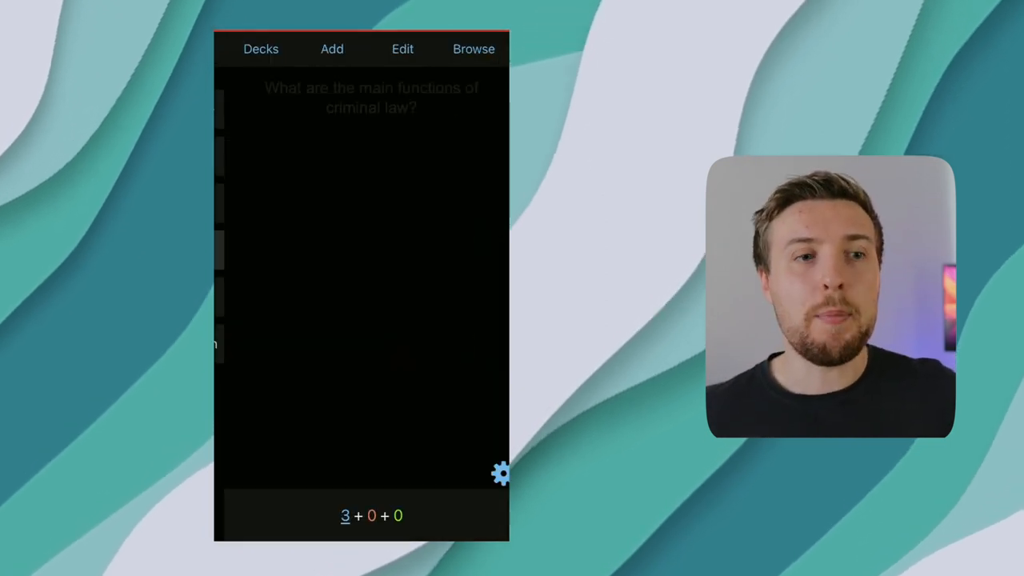
Add and save a Law card asking 'Who is Lord Denning'.
click(332, 48)
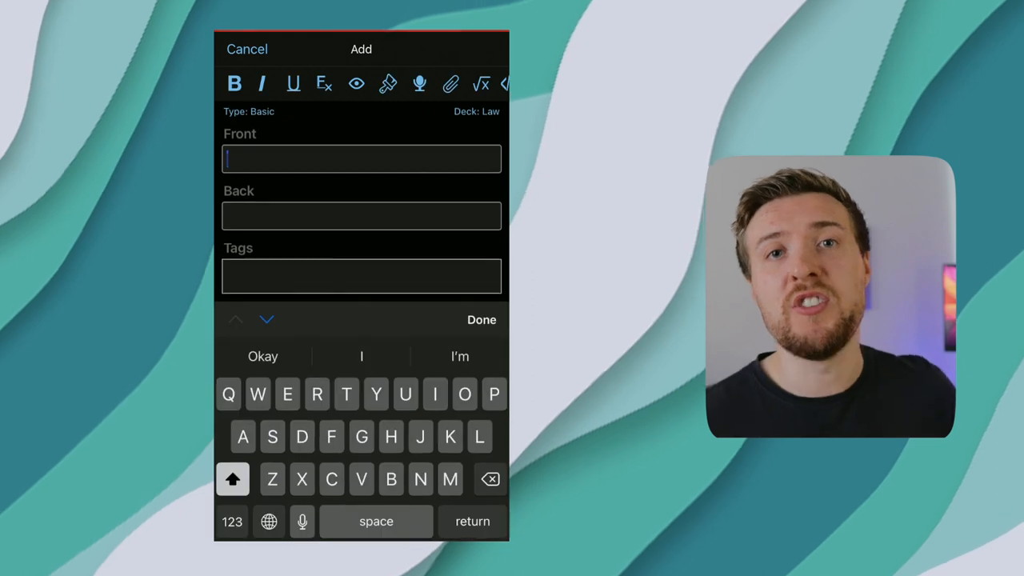
text(Who I)
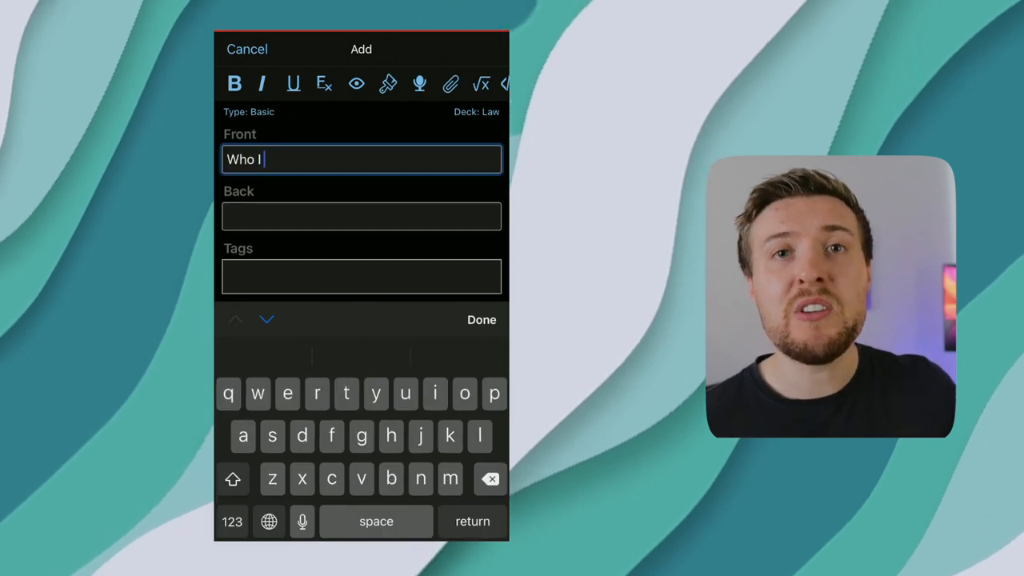
text(is Lord Denning)
click(361, 216)
text(A lad)
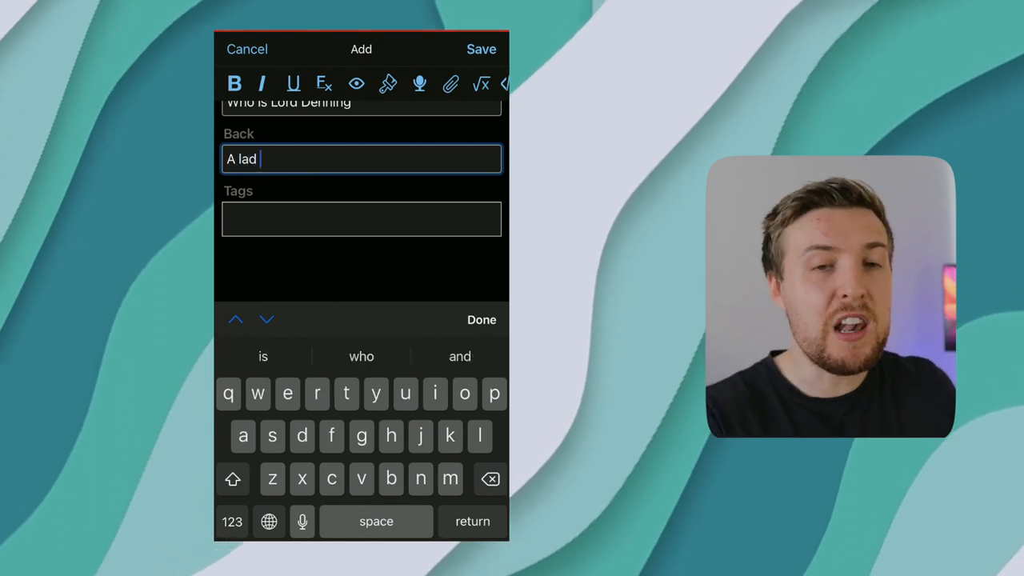
click(480, 48)
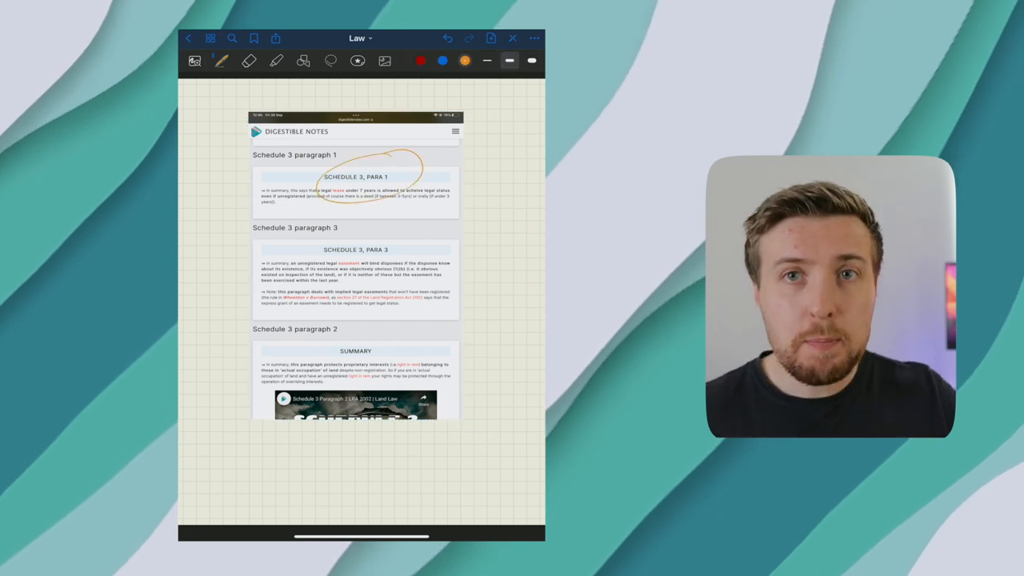
Turn to the handwritten easement notes page and enter 'Cornell'.
drag(472, 236, 519, 272)
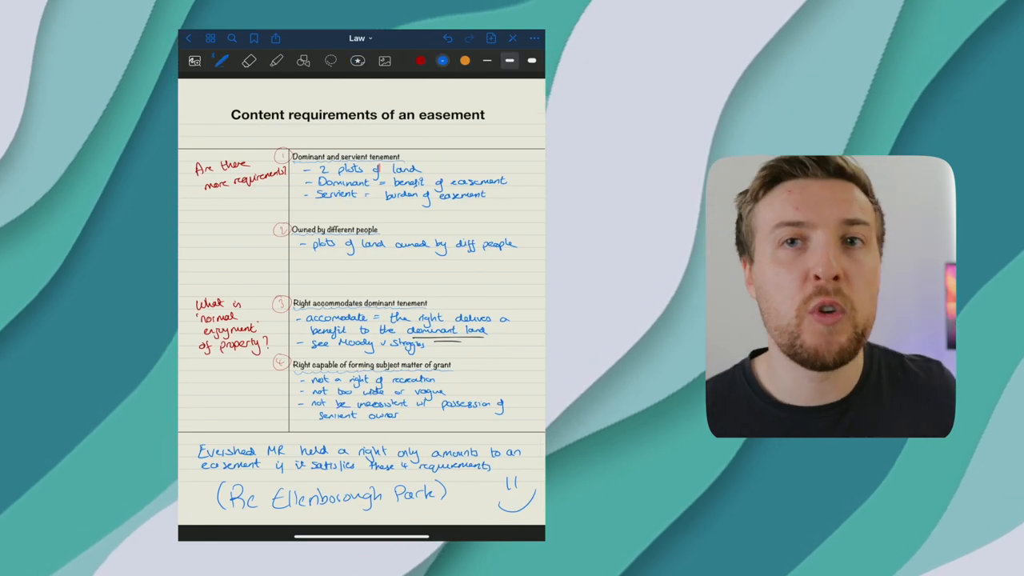
text(Cornell)
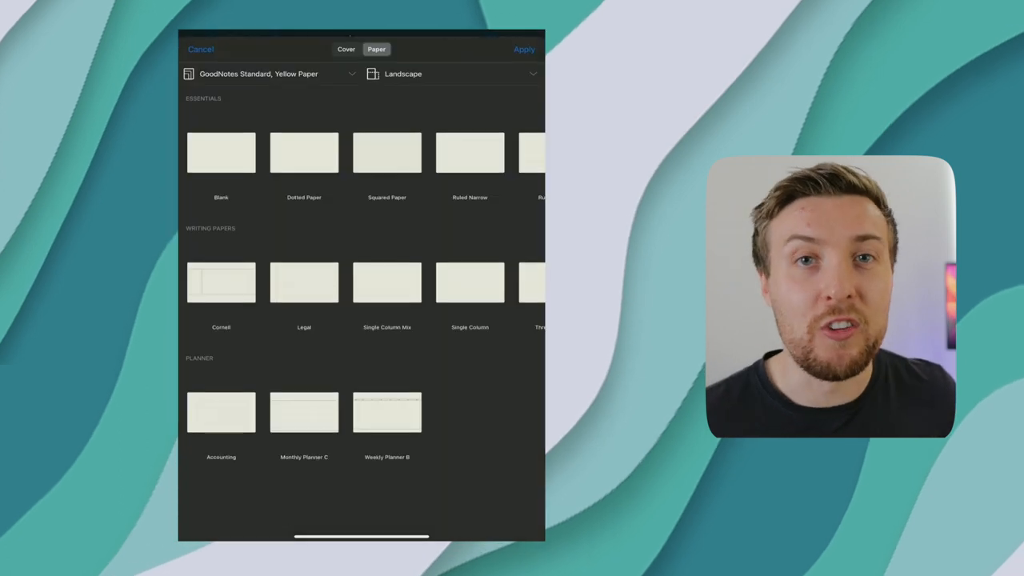
Apply a portrait paper template, then change the page template from the More menu.
click(452, 73)
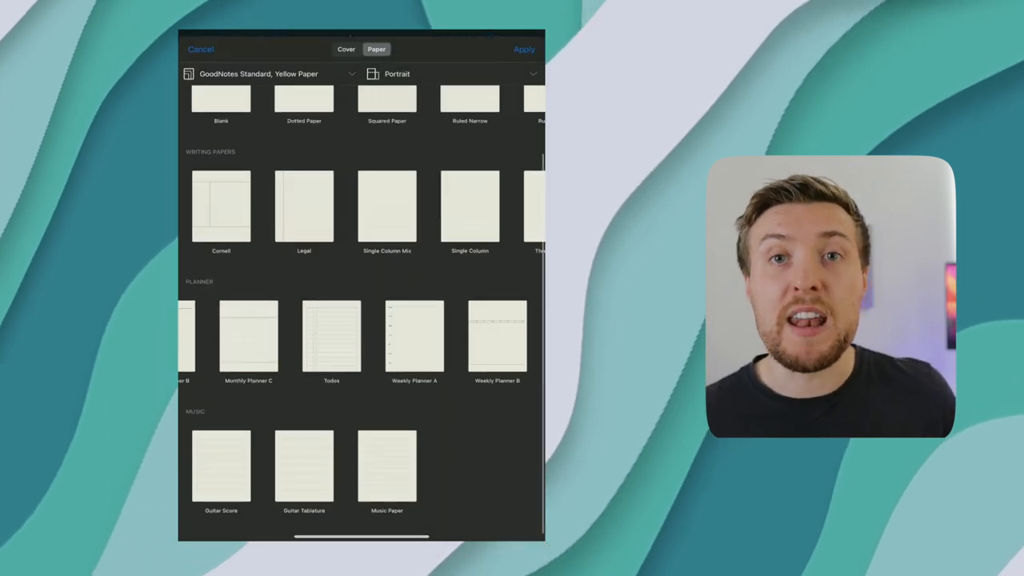
click(524, 49)
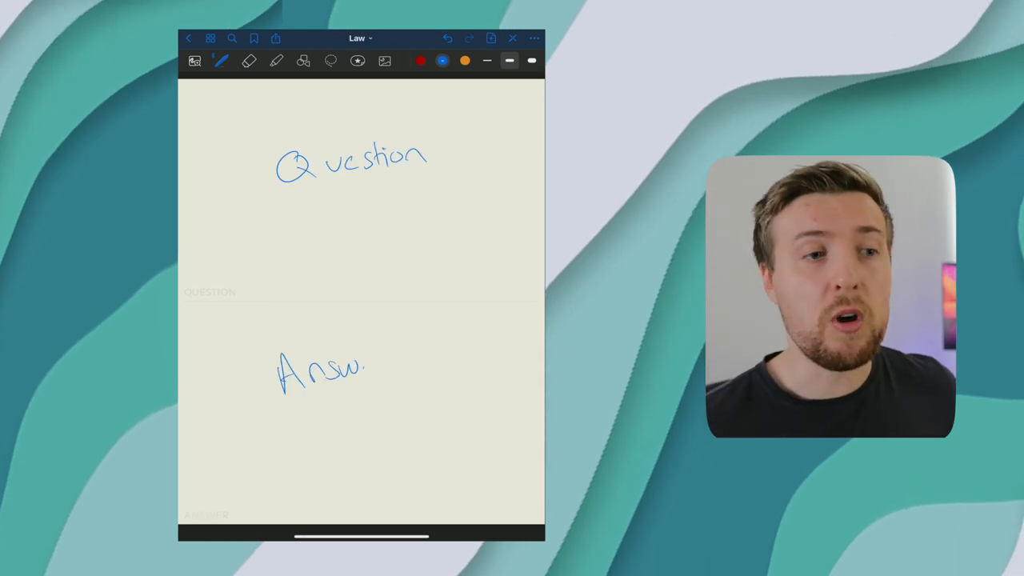
click(534, 39)
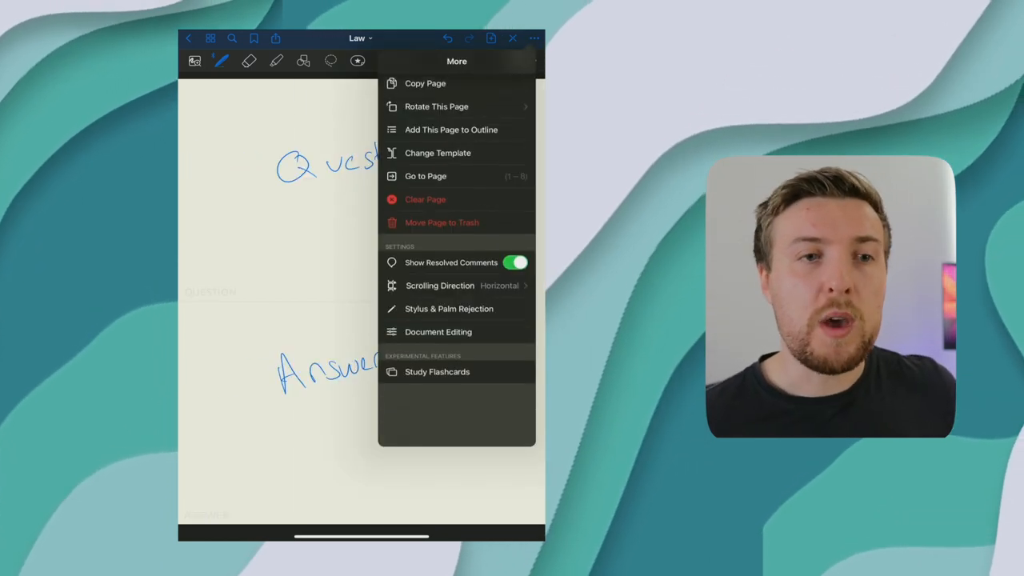
click(437, 152)
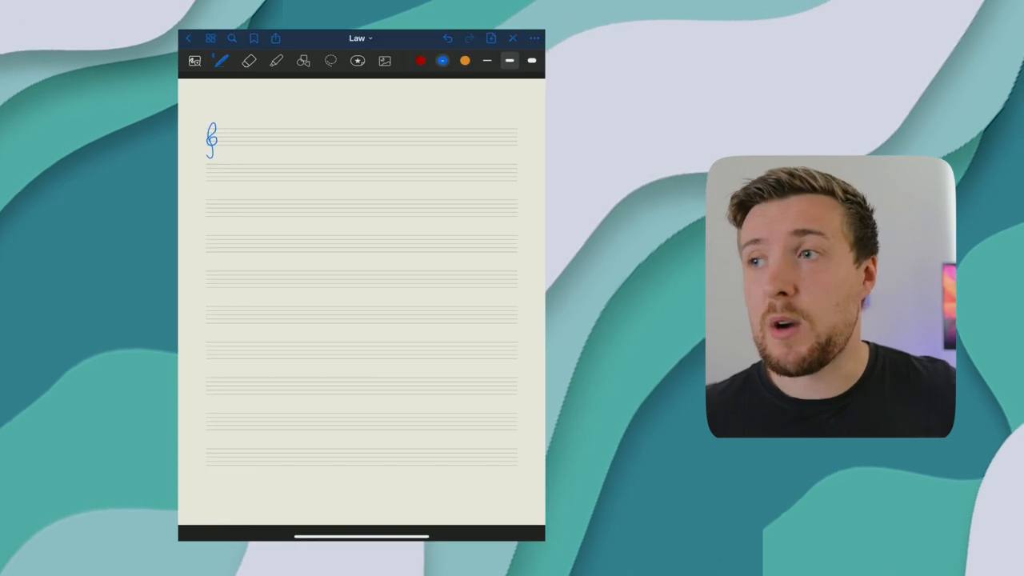